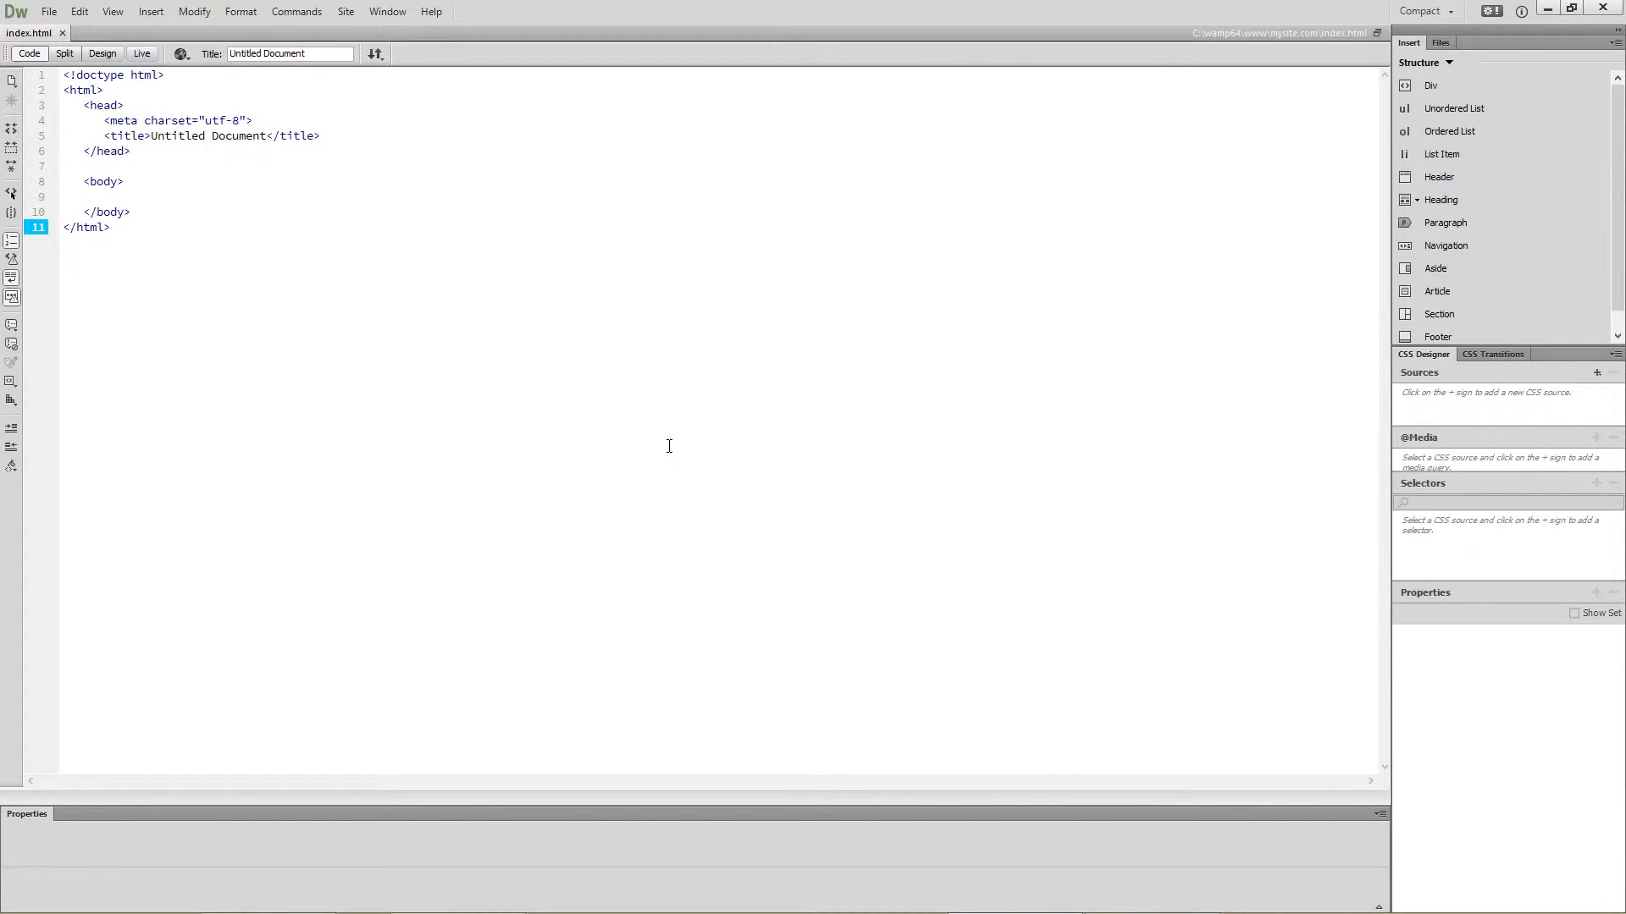
Select index.html in the mysite.com folder in File Explorer.
left_click(109, 227)
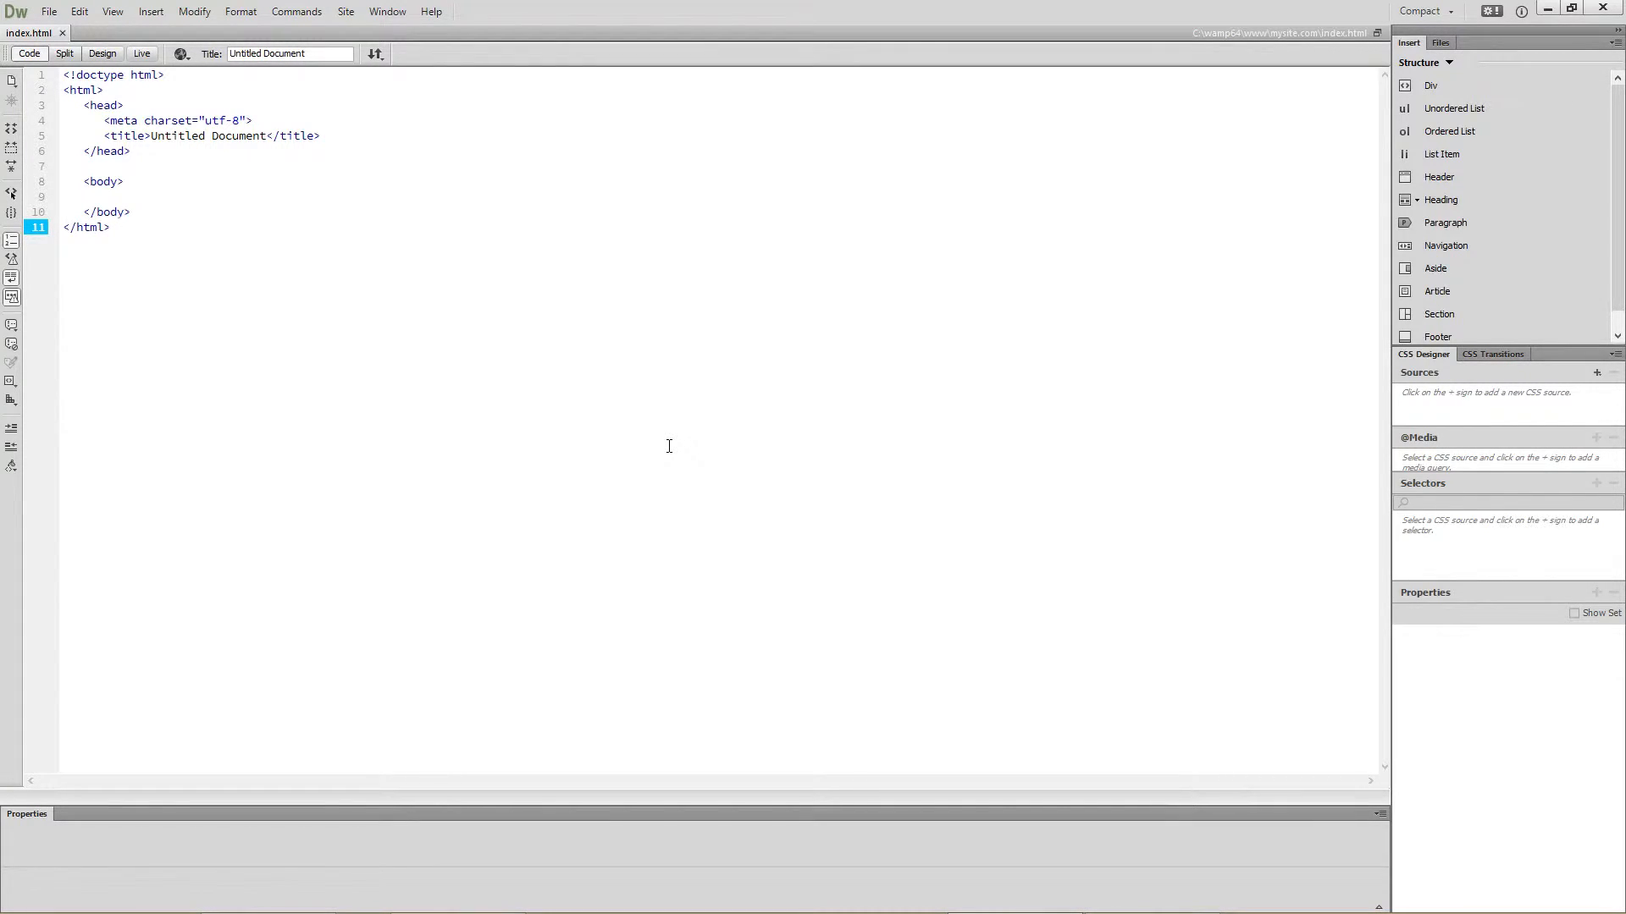
left_click(108, 227)
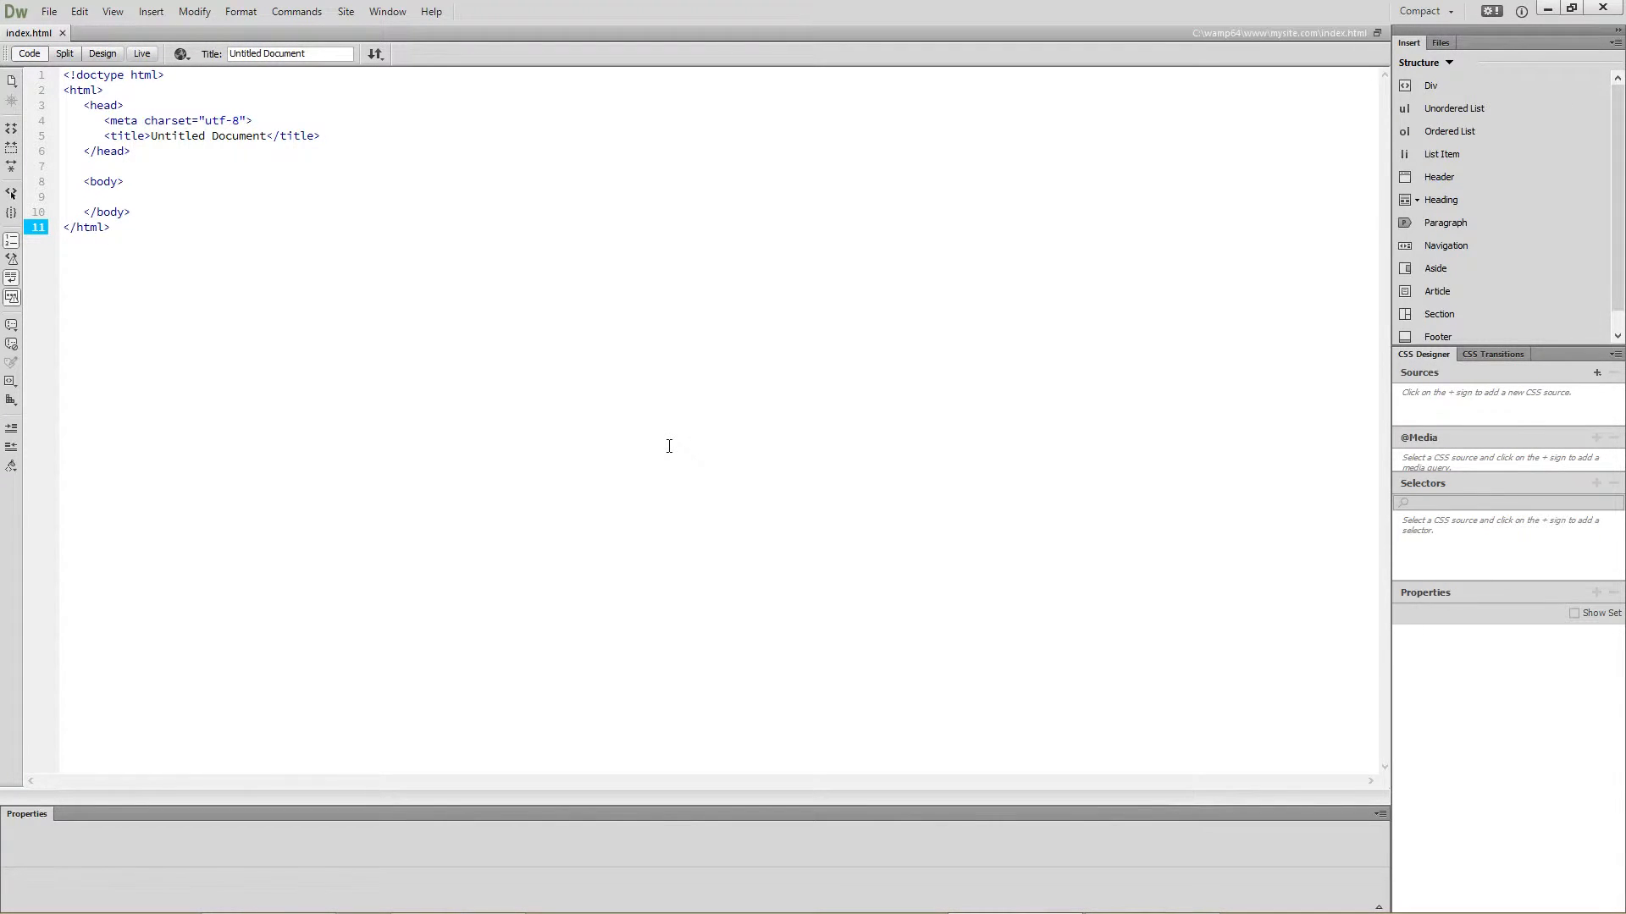
left_click(108, 227)
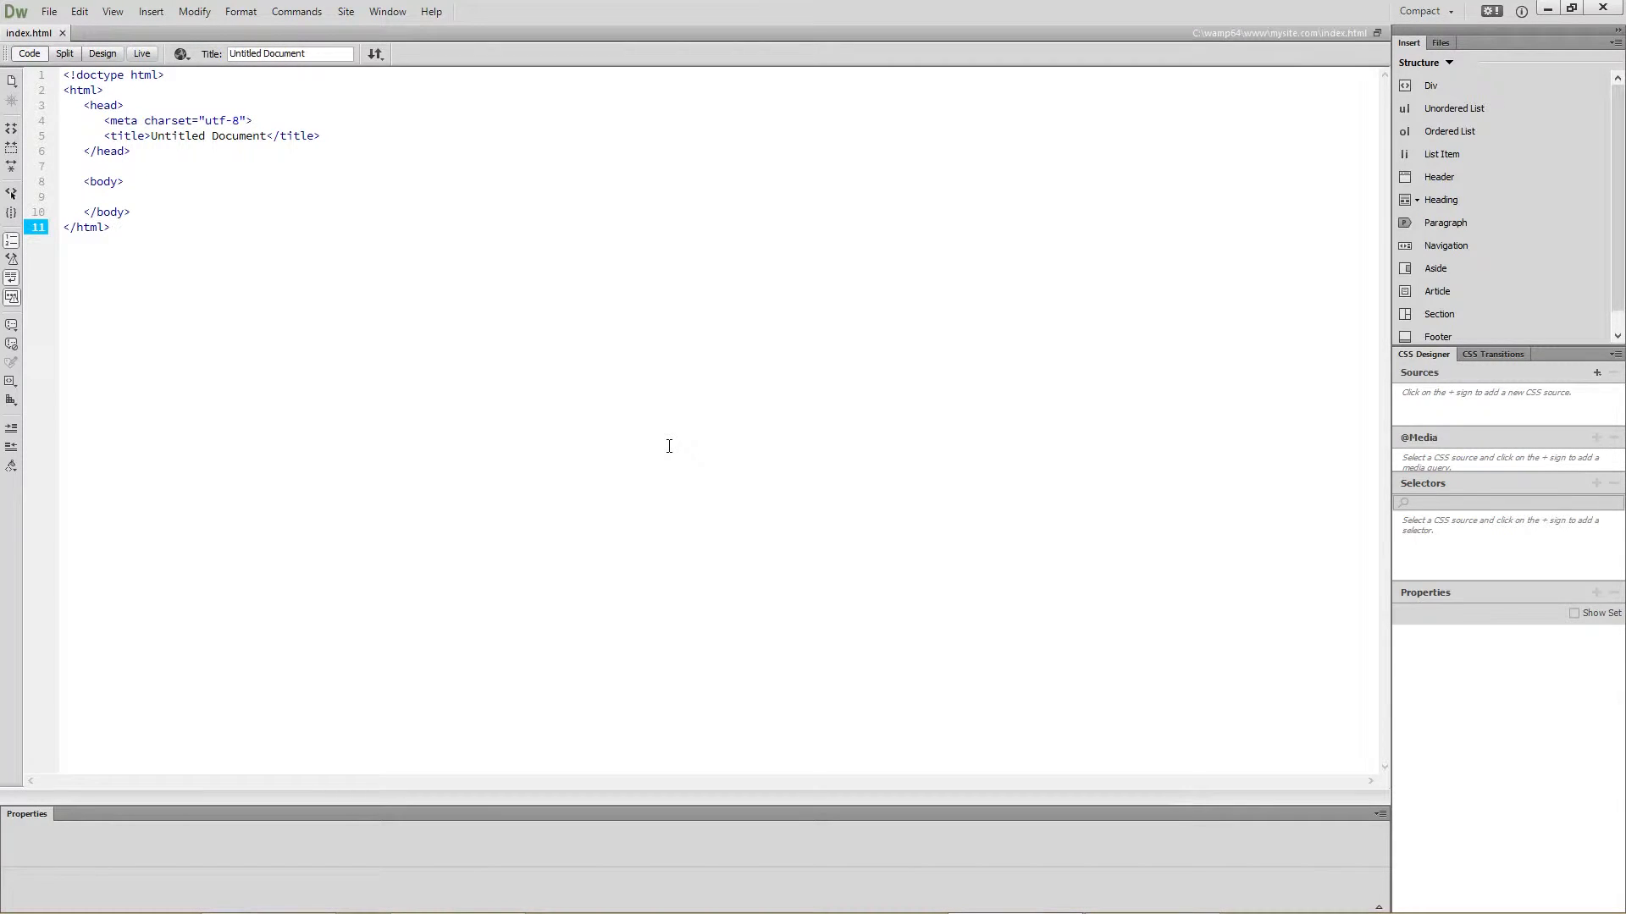
left_click(110, 227)
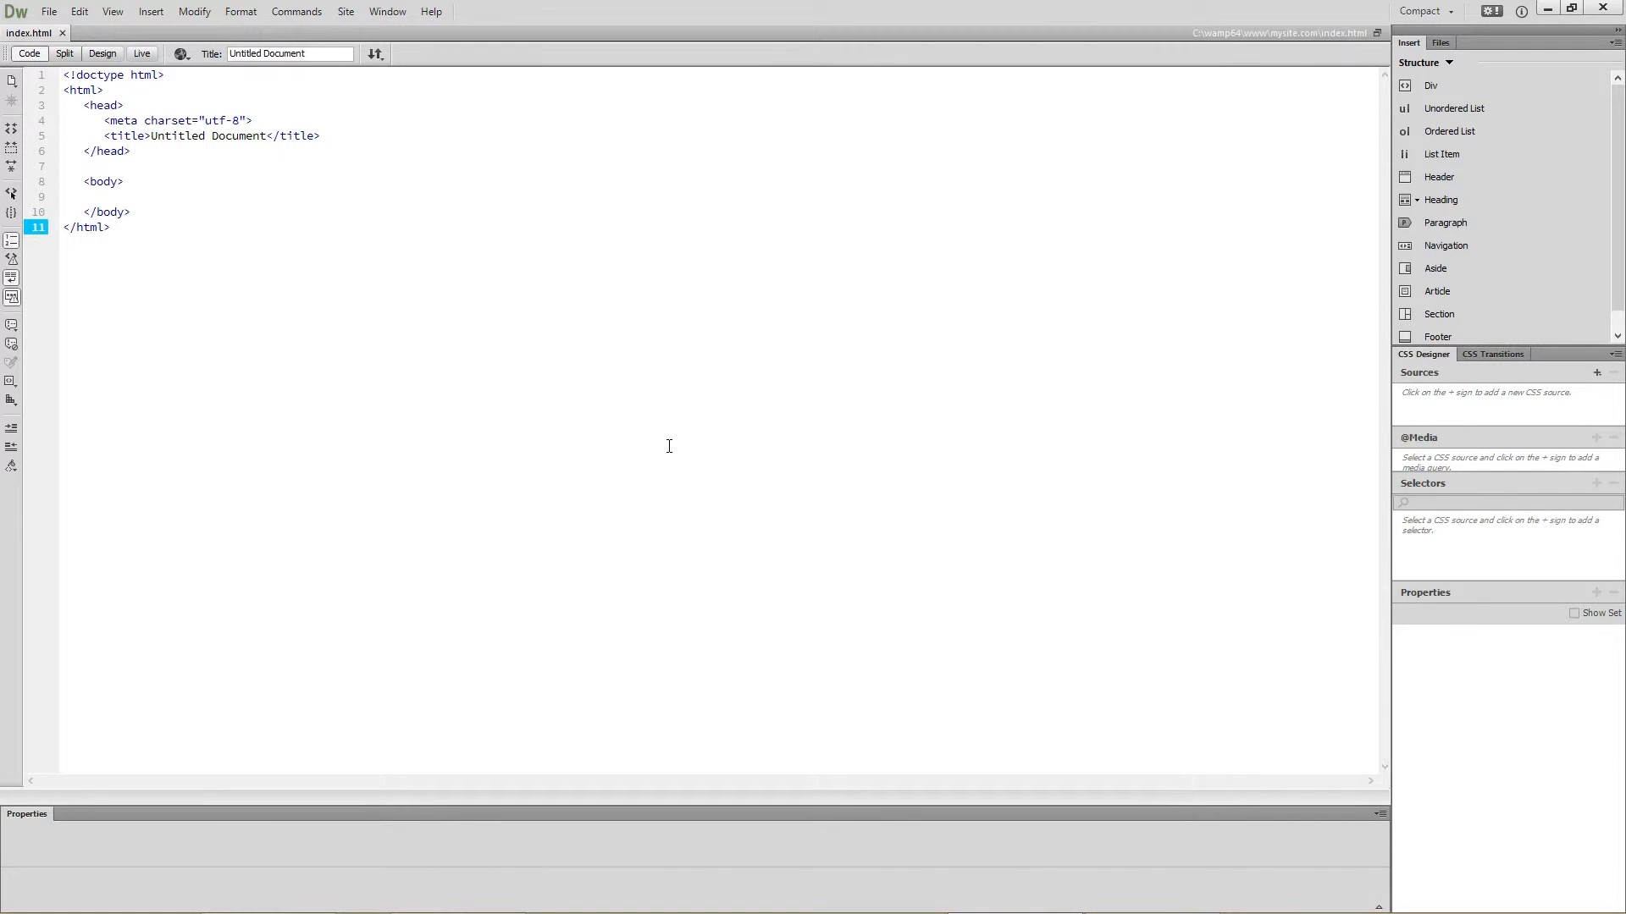
left_click(108, 227)
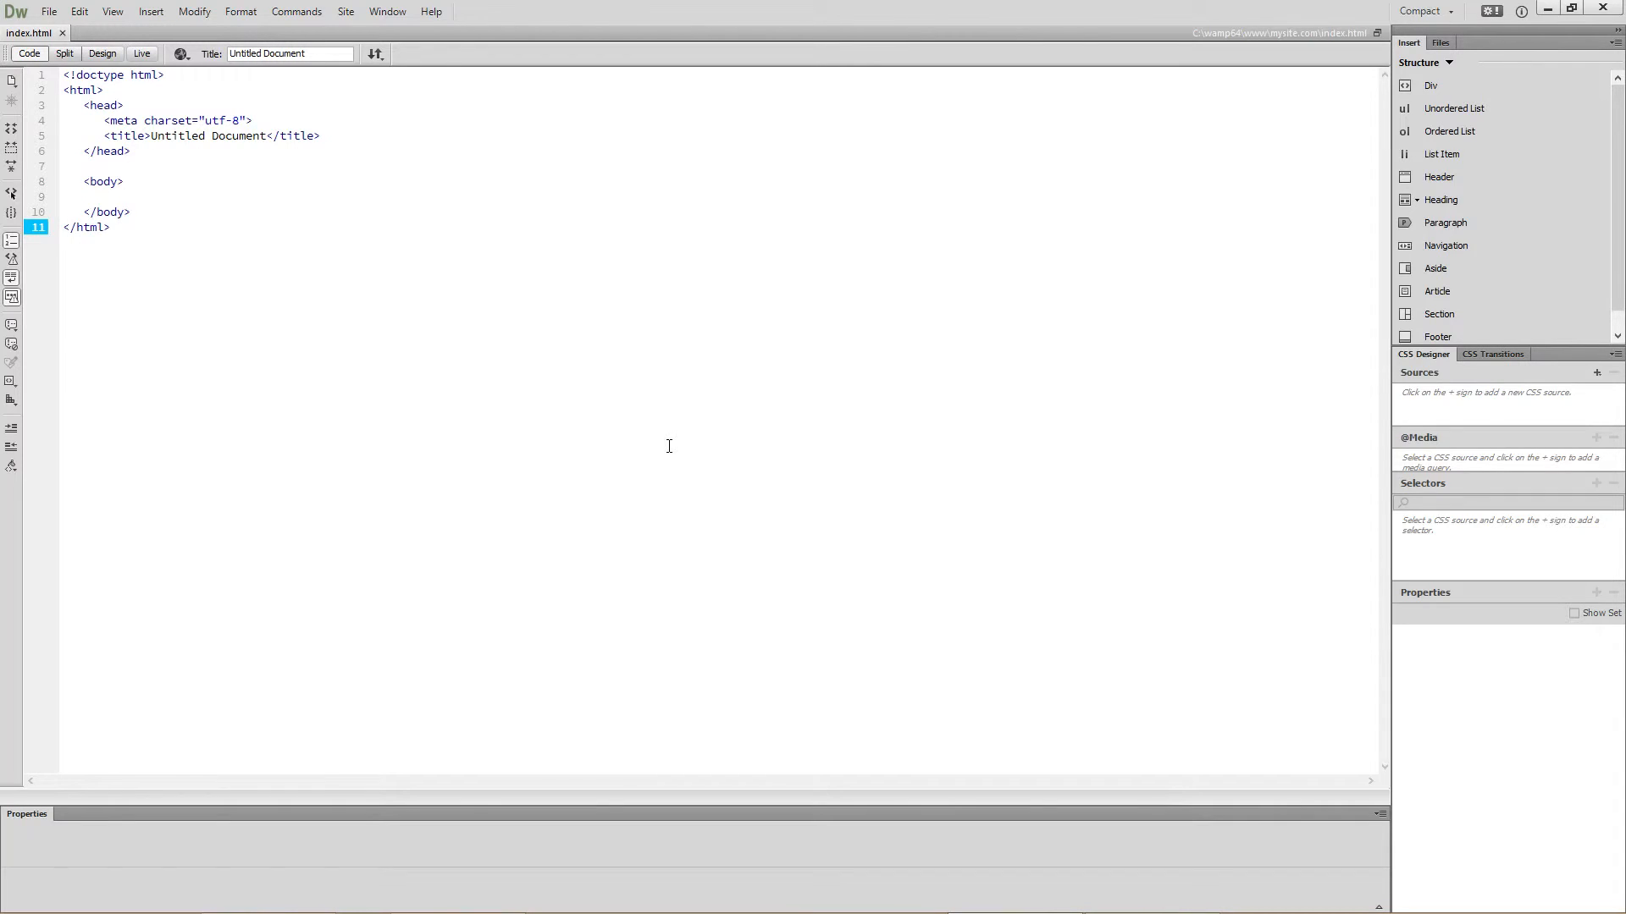
left_click(111, 227)
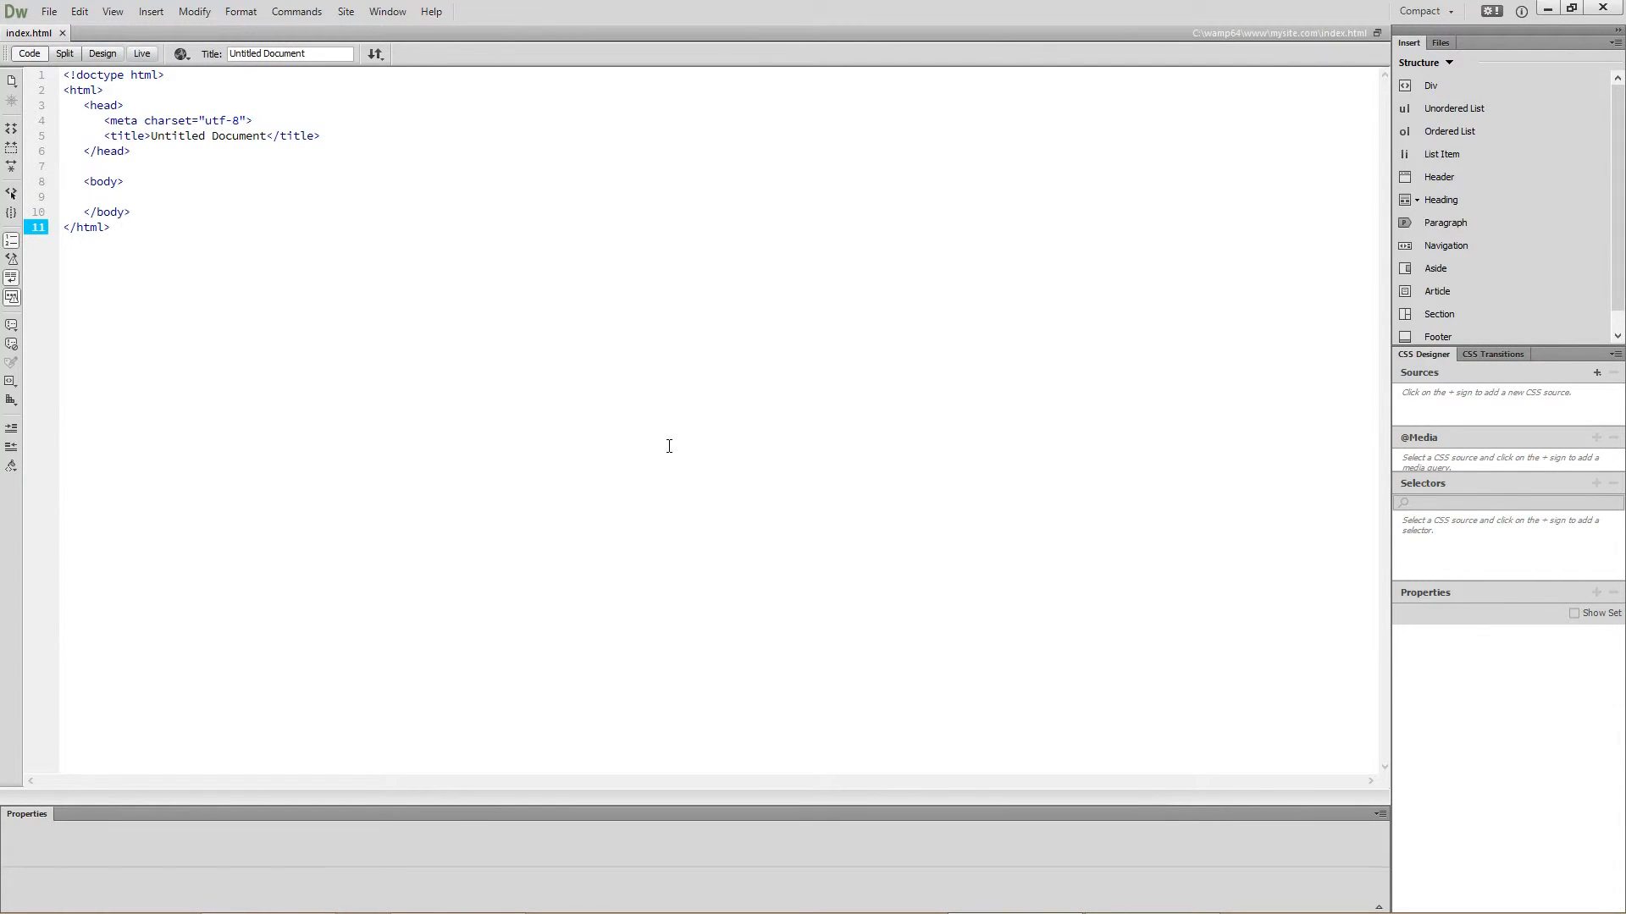
left_click(111, 227)
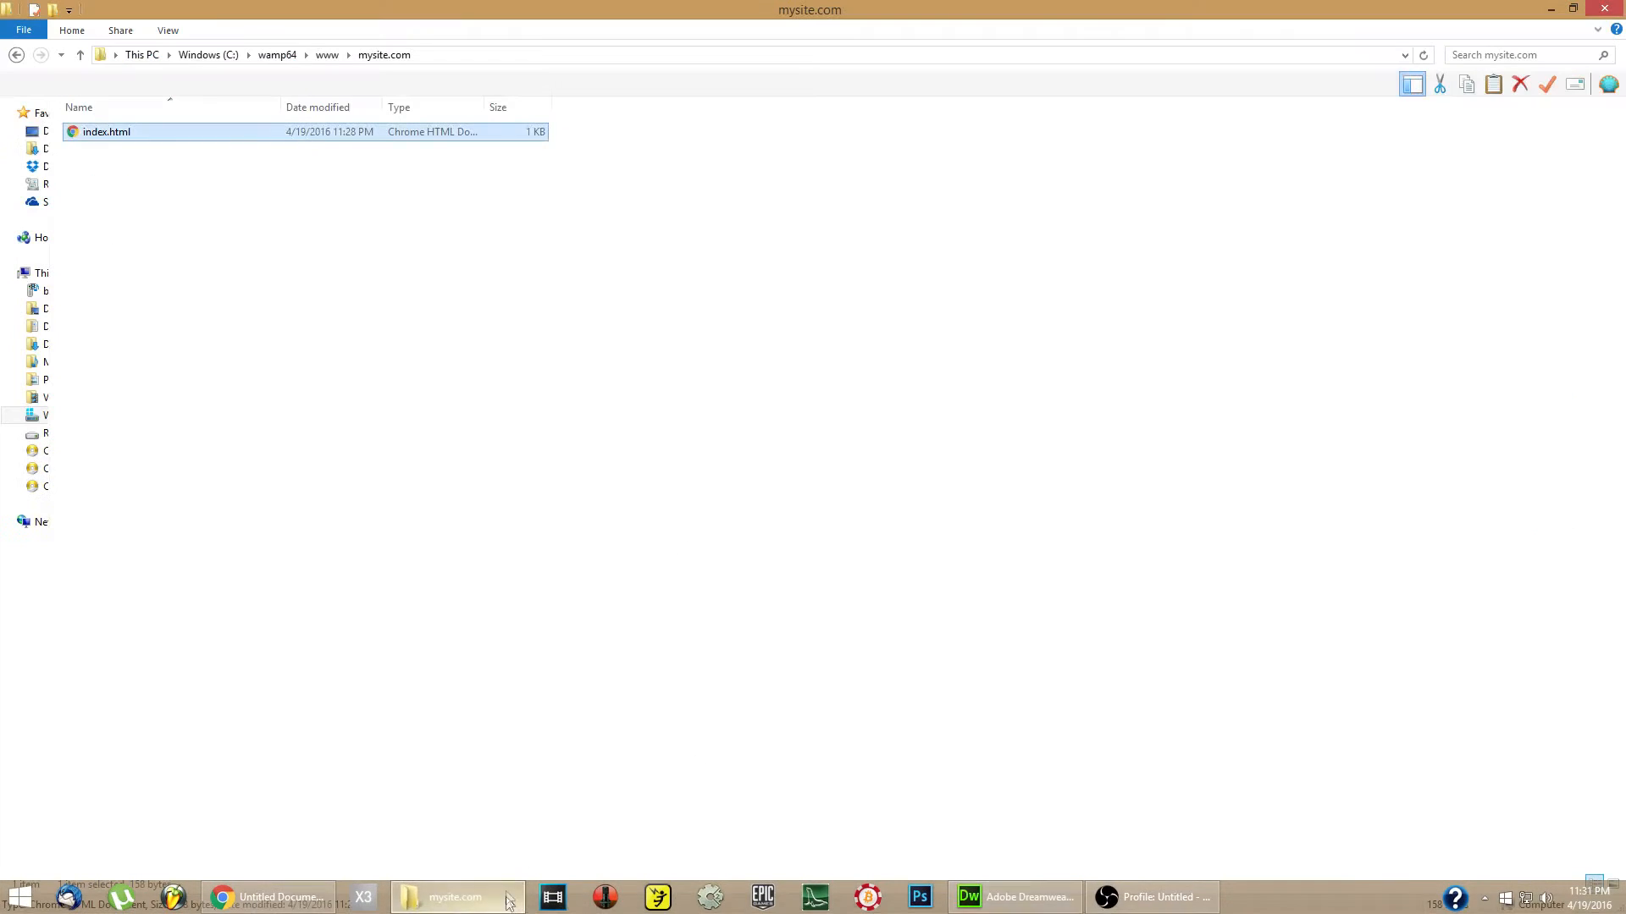
Rename index.html to index.php, accepting the extension-change warning.
left_click(135, 146)
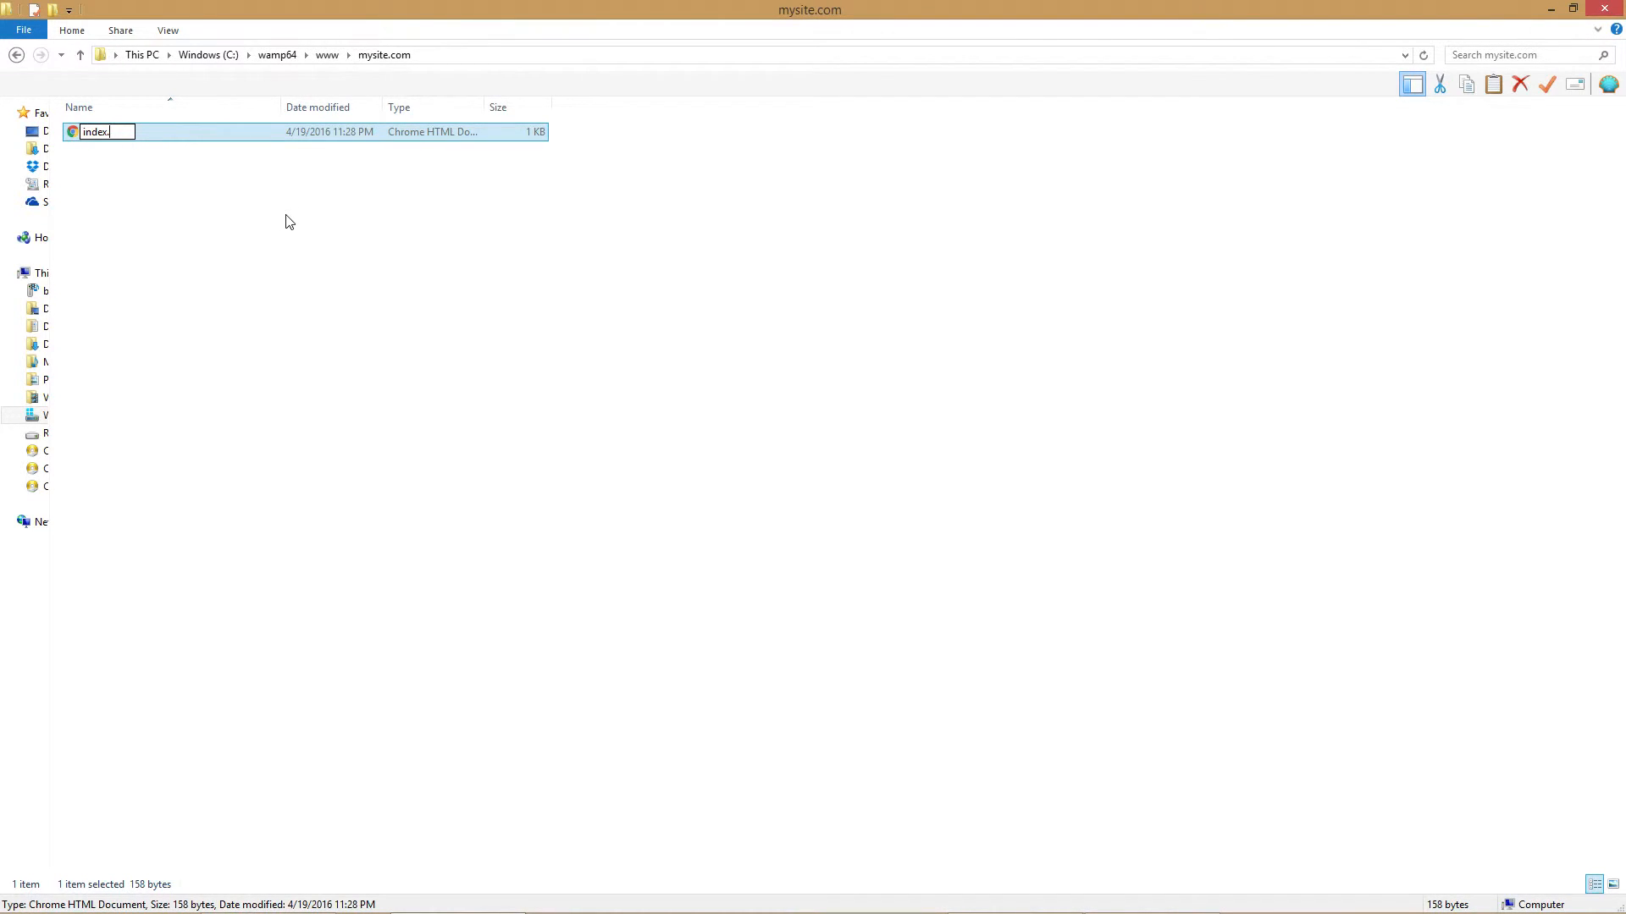
type(".php")
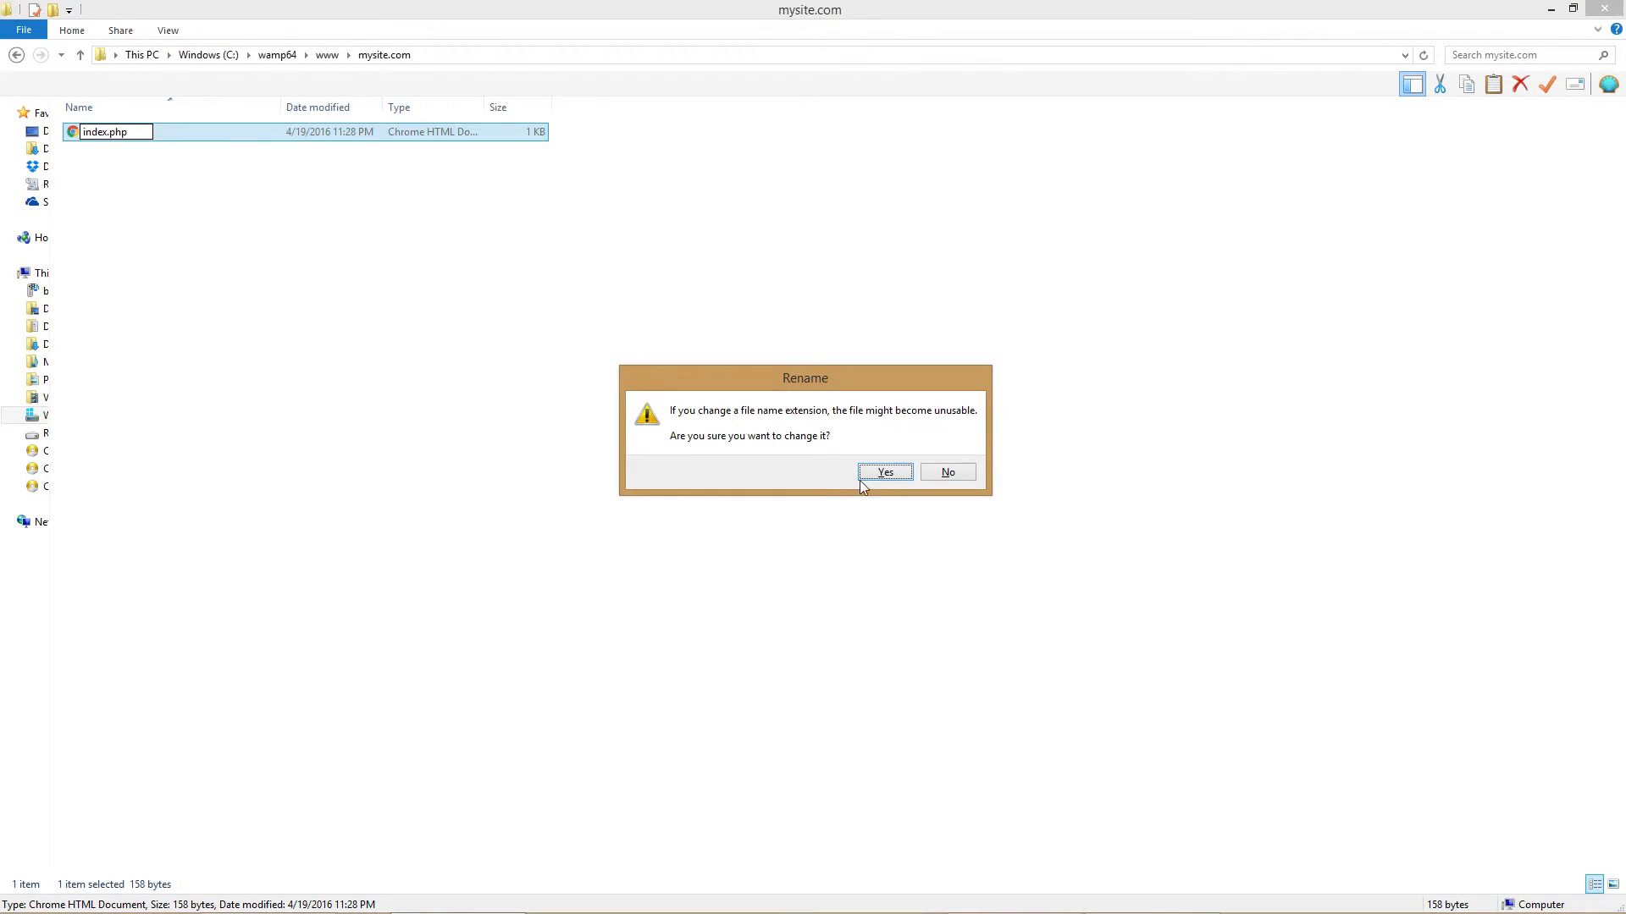
left_click(884, 473)
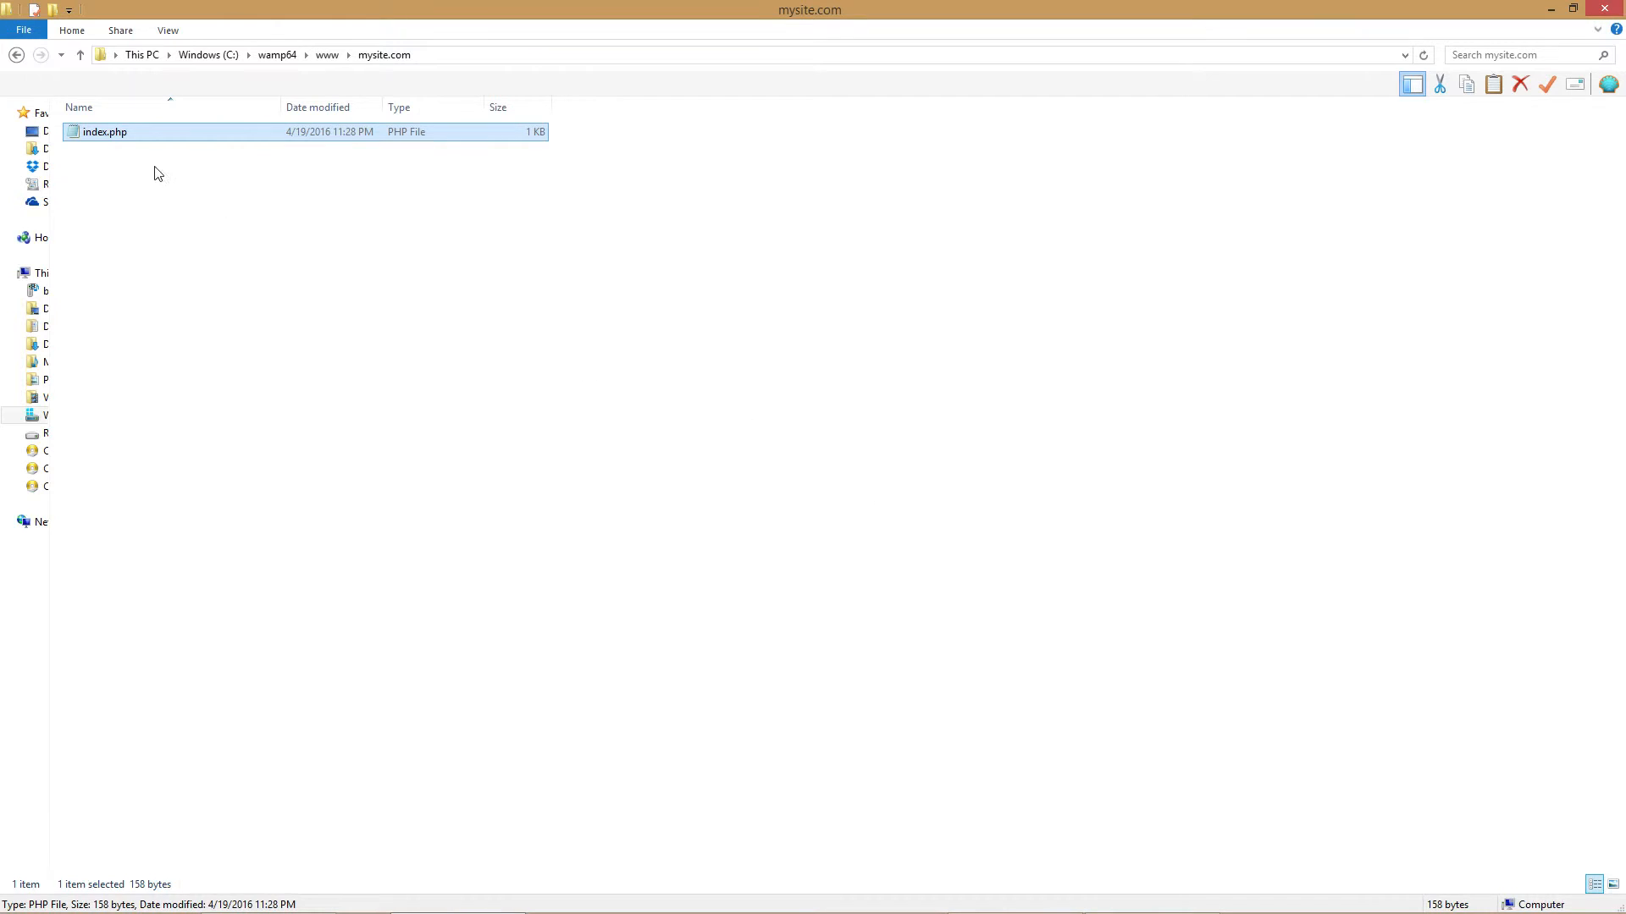
right_click(103, 132)
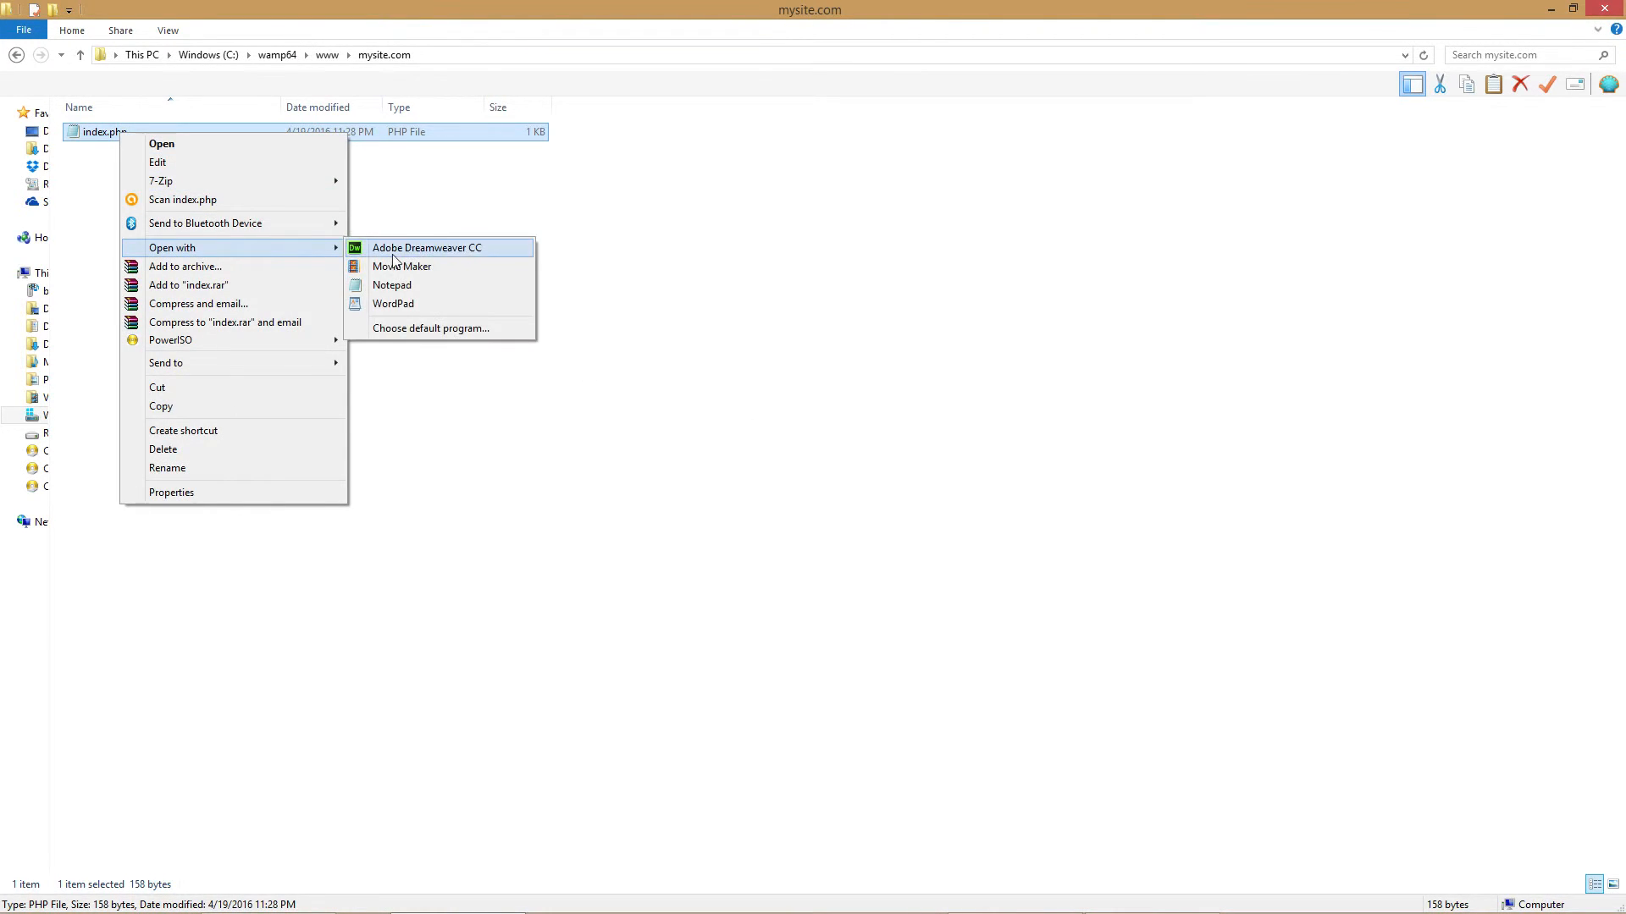
Open index.php with Adobe Dreamweaver CC from the context menu.
left_click(427, 248)
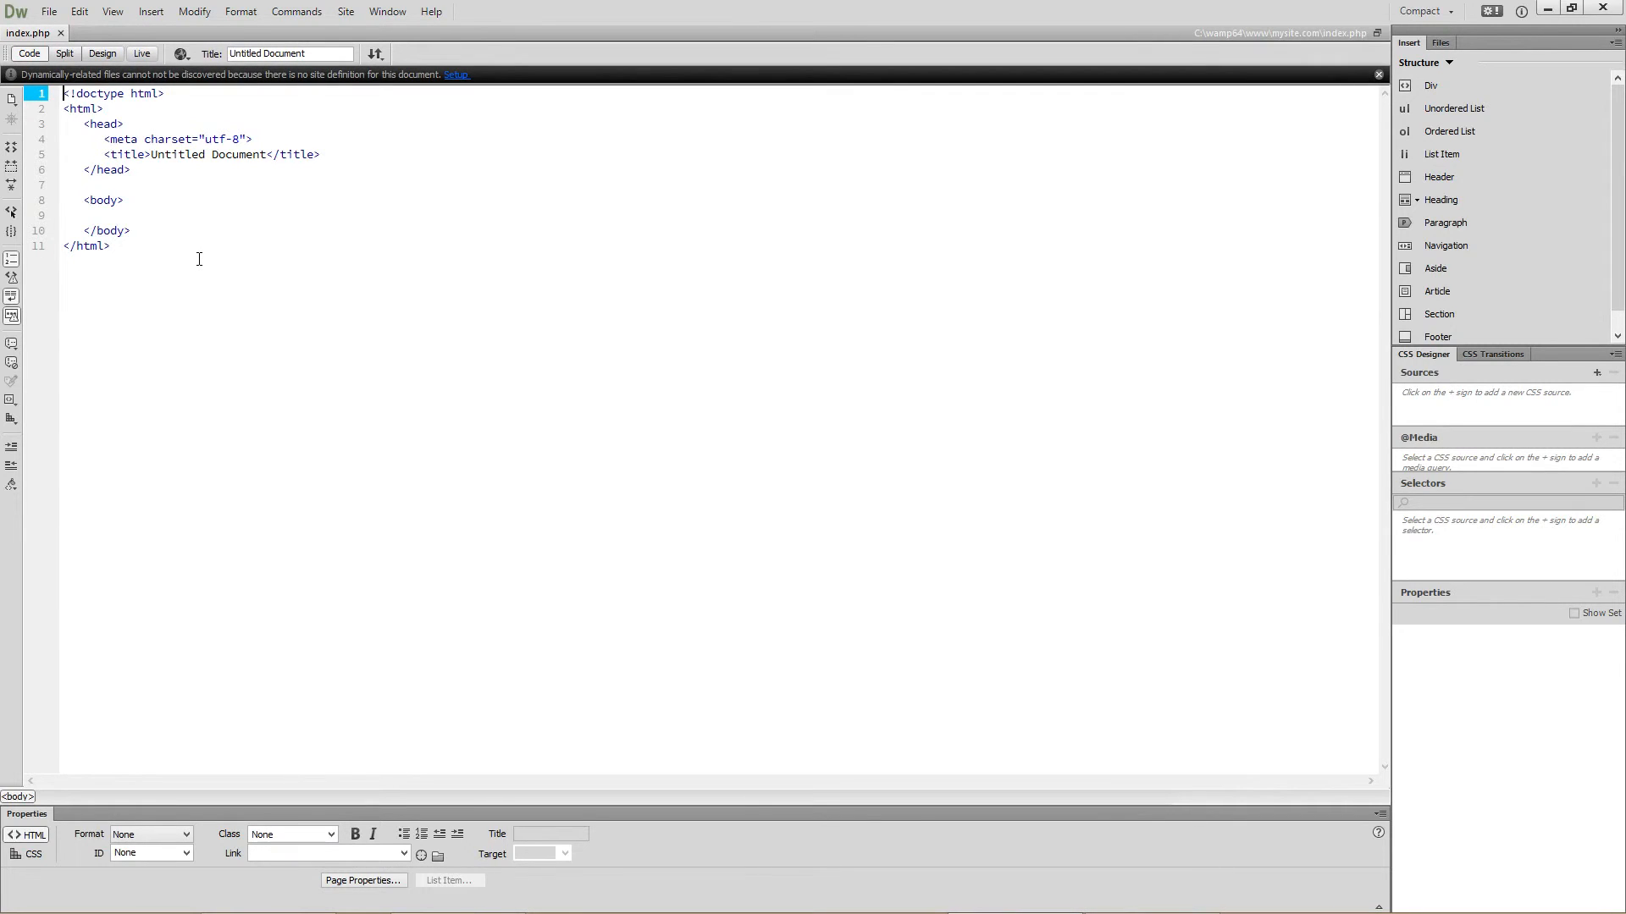
Type an empty <?php ?> block on the blank line inside <body>.
left_click(188, 215)
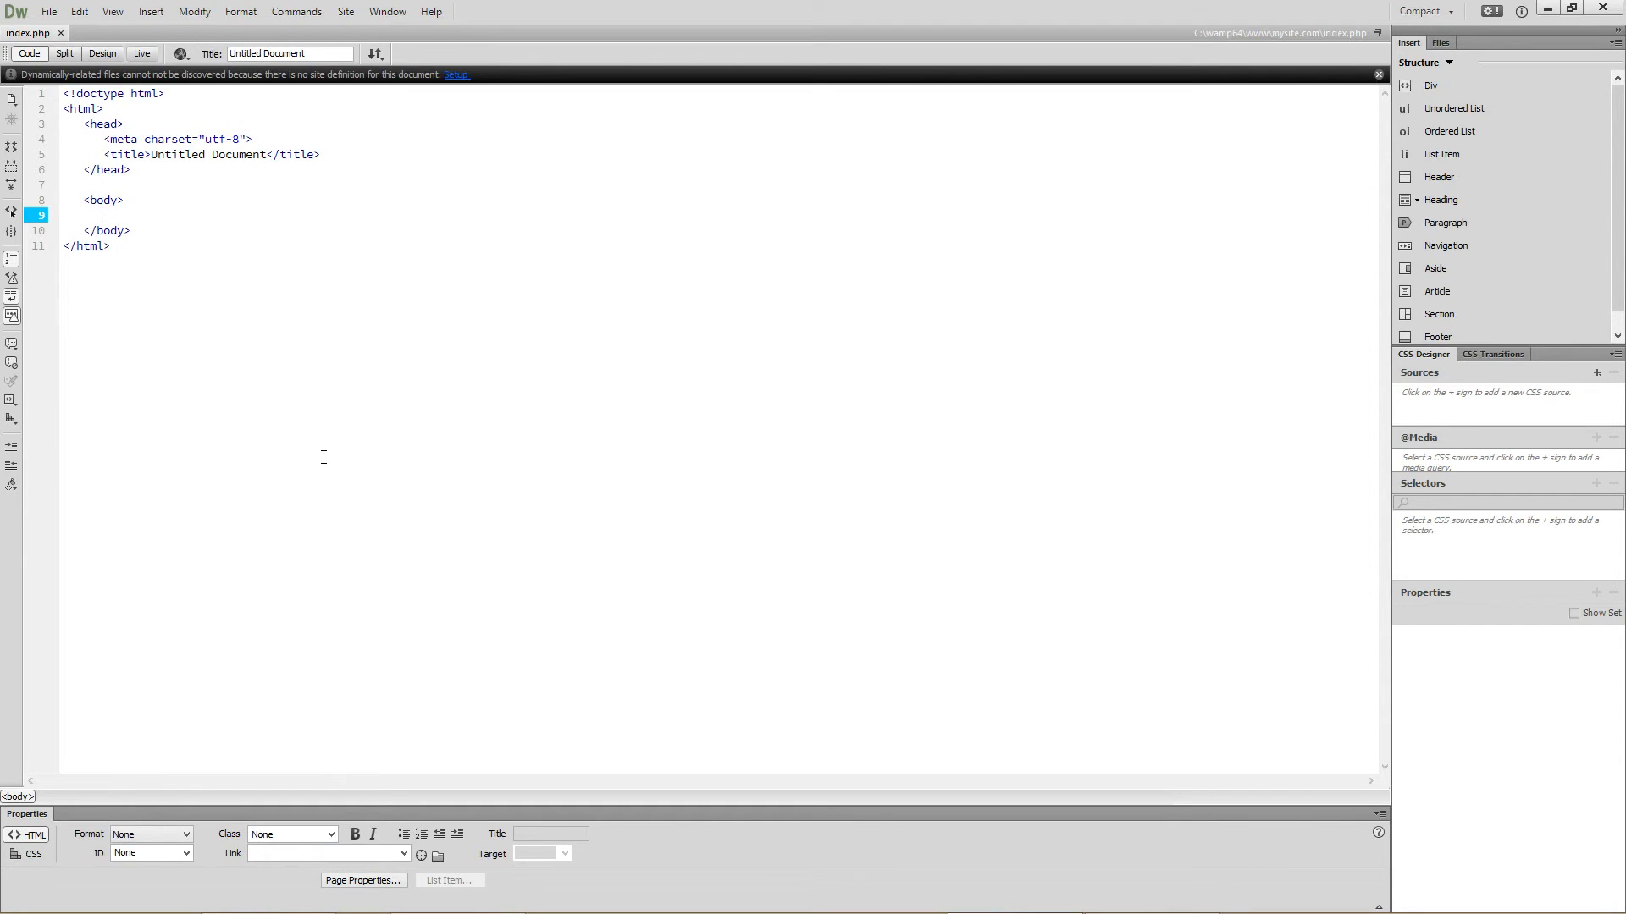
type("<?")
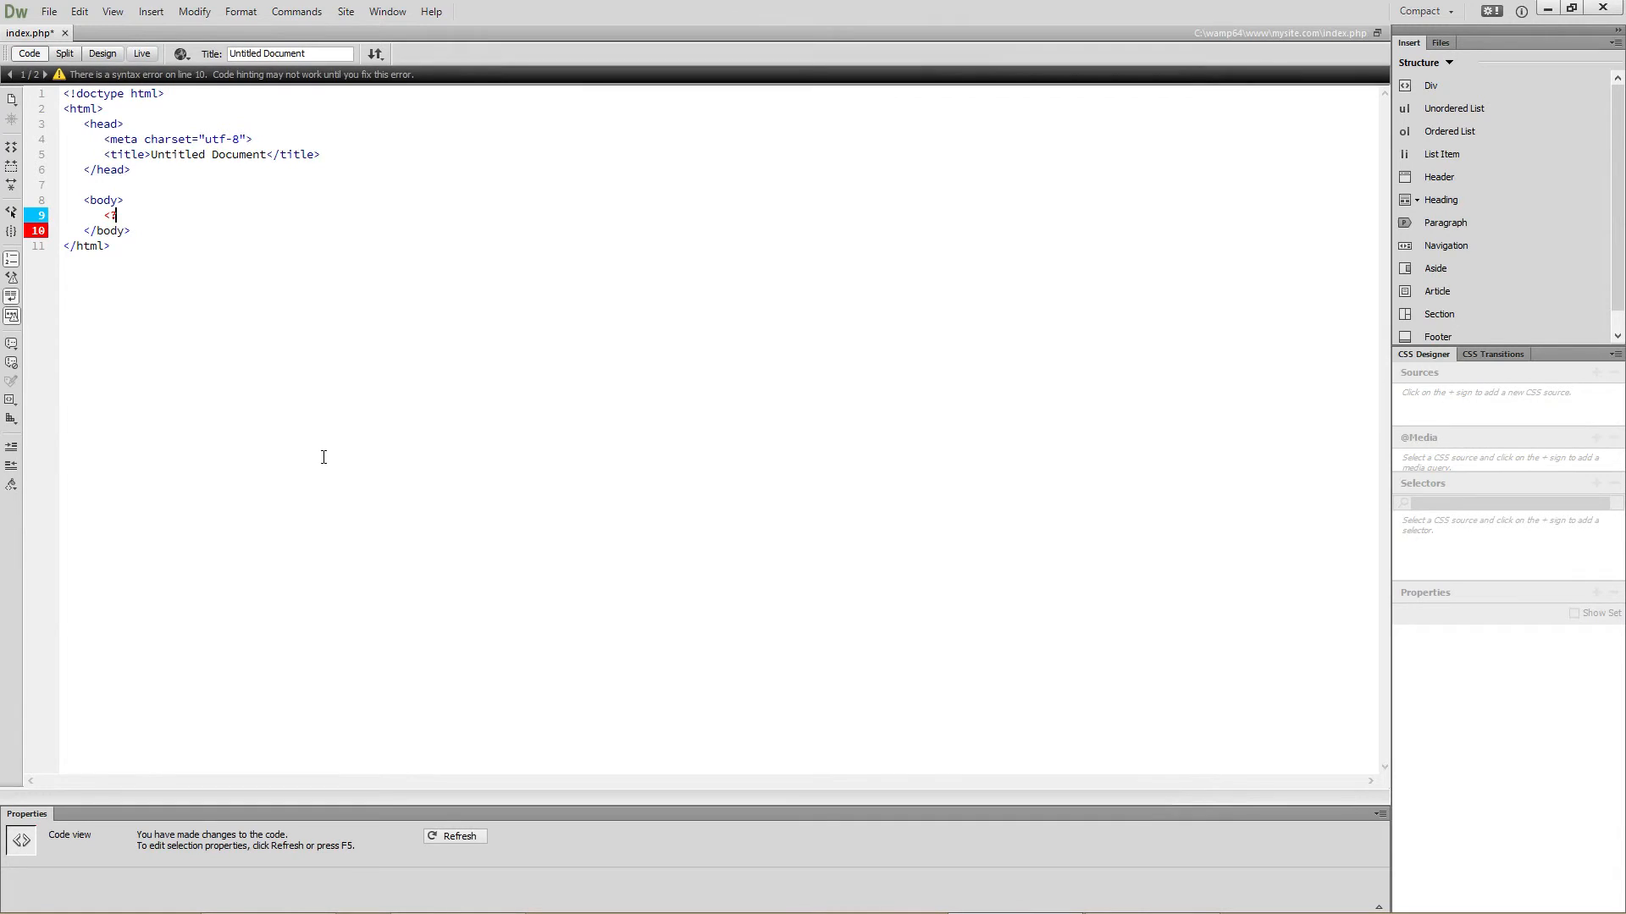
type("php ?>")
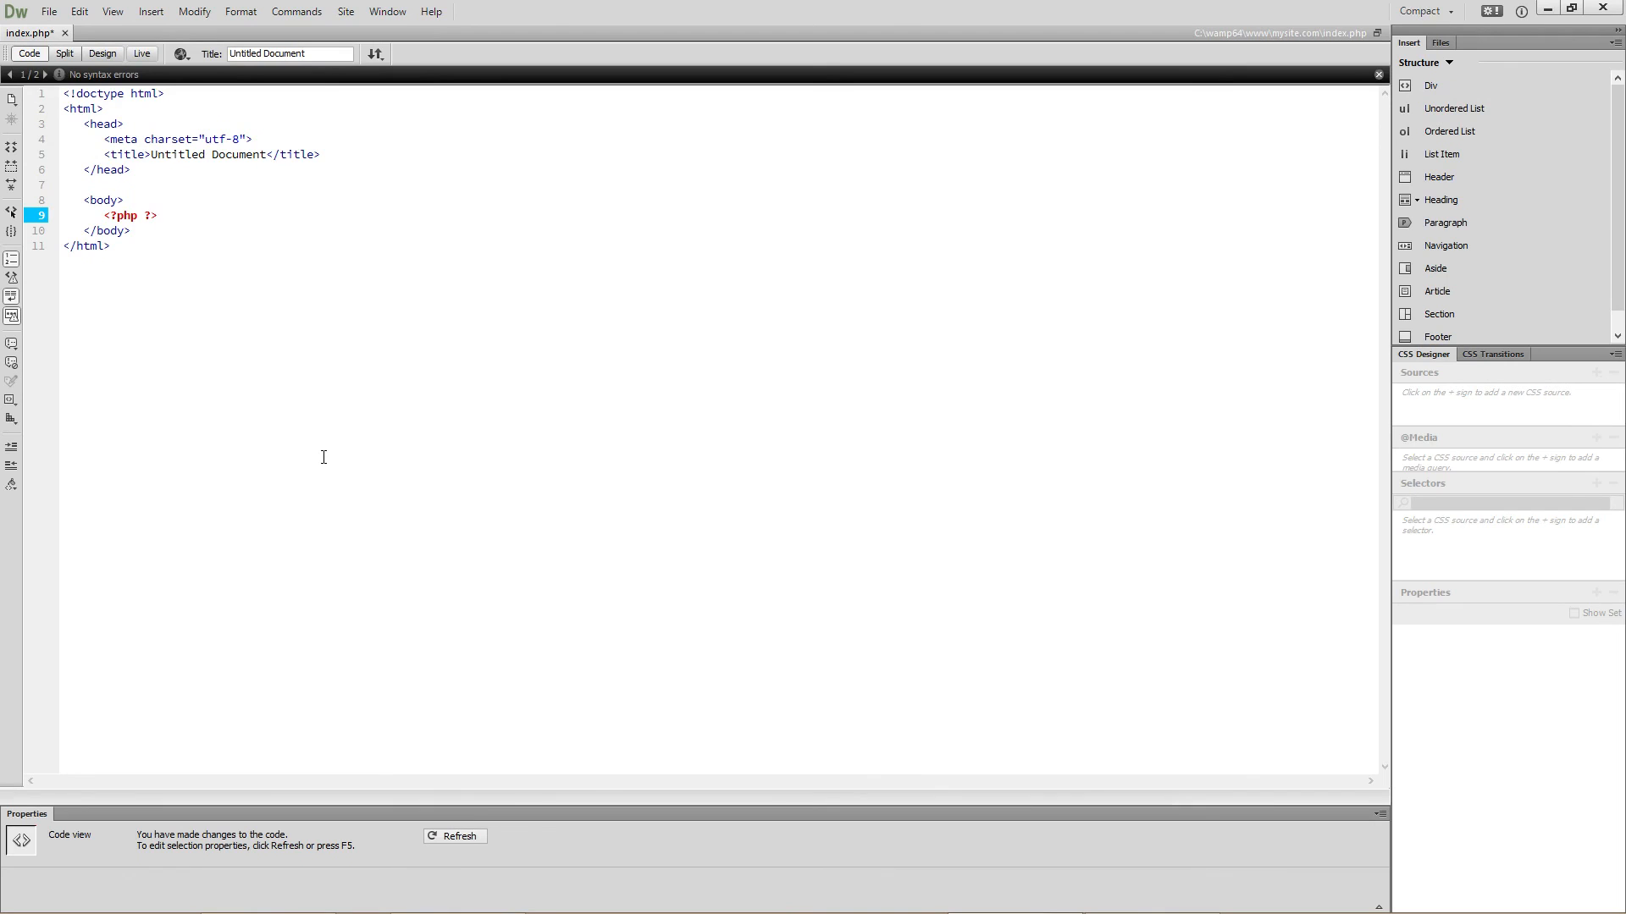
left_click(154, 215)
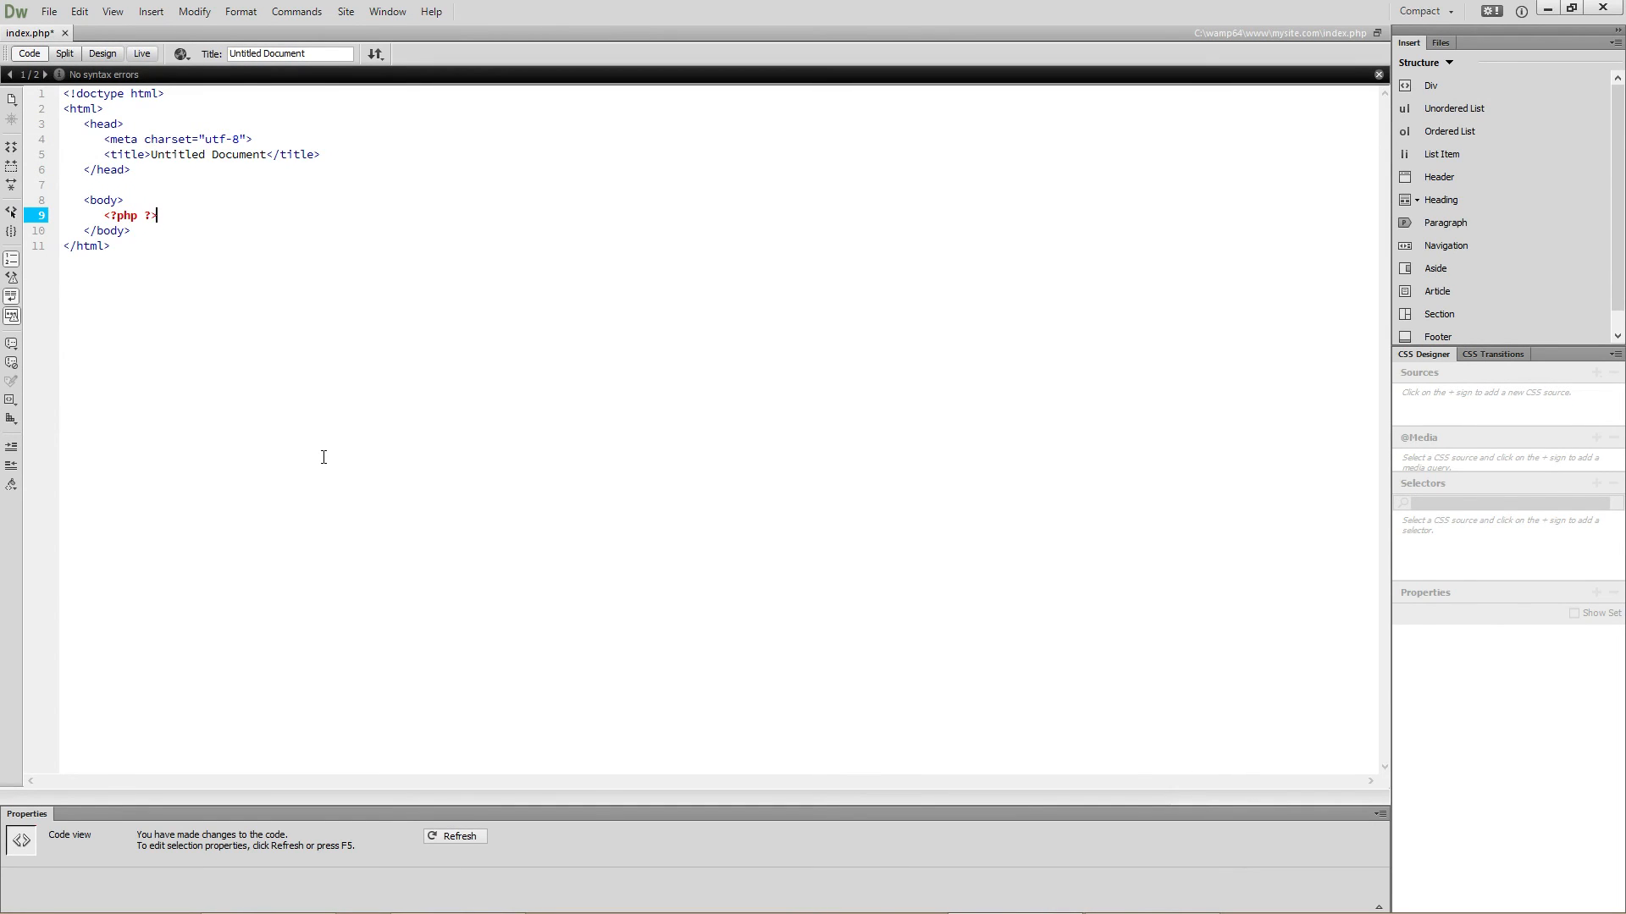